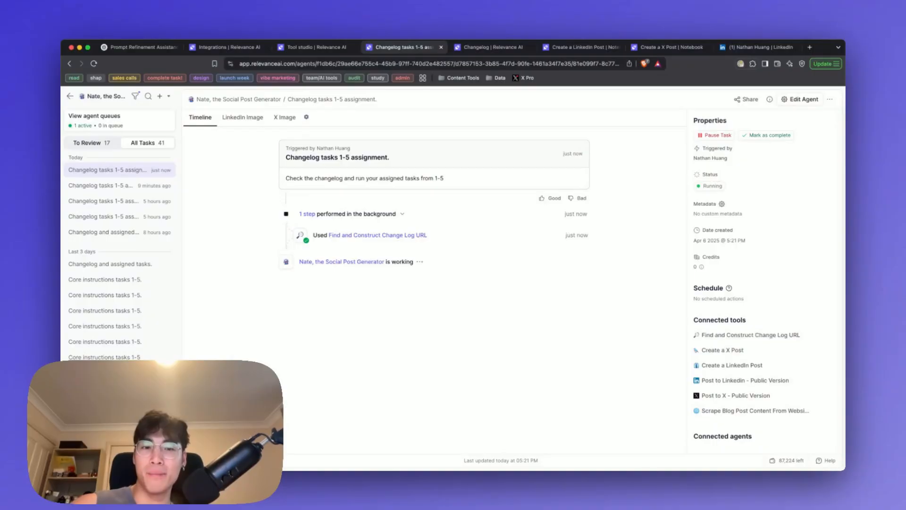
mouse_move(329, 182)
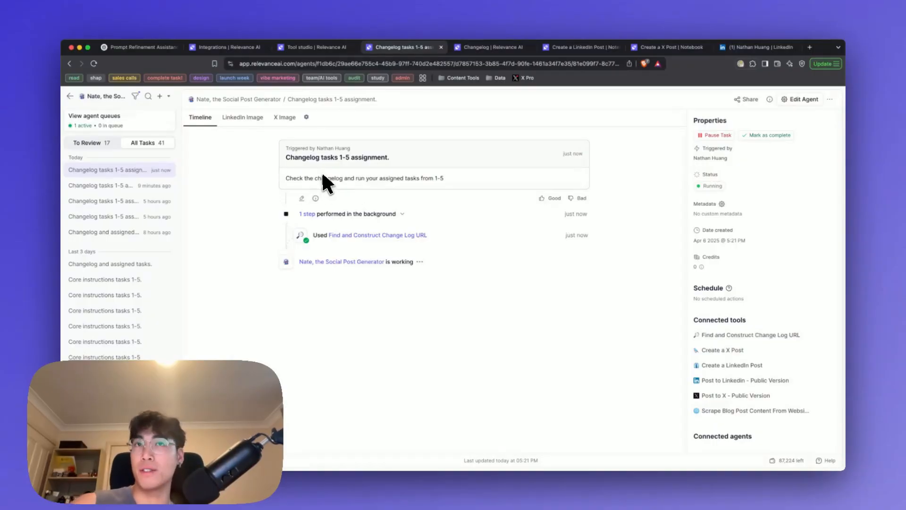
mouse_move(286, 188)
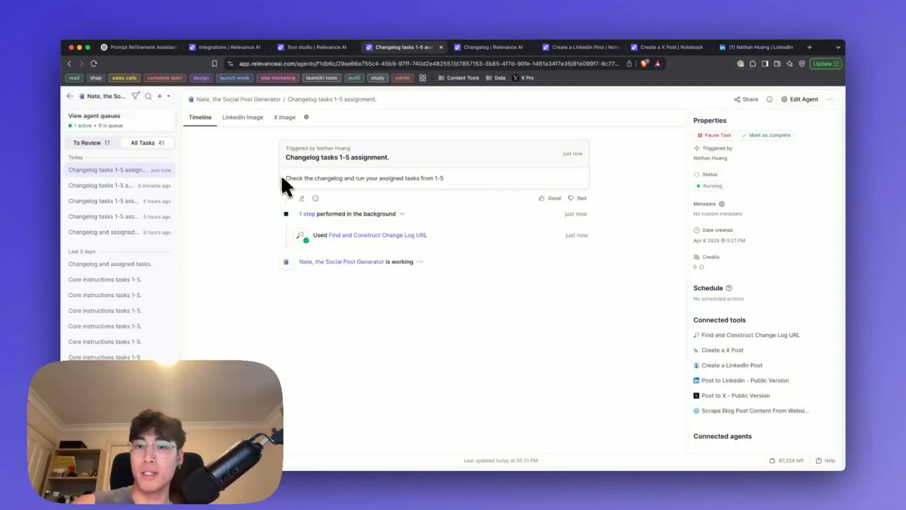
mouse_move(506, 394)
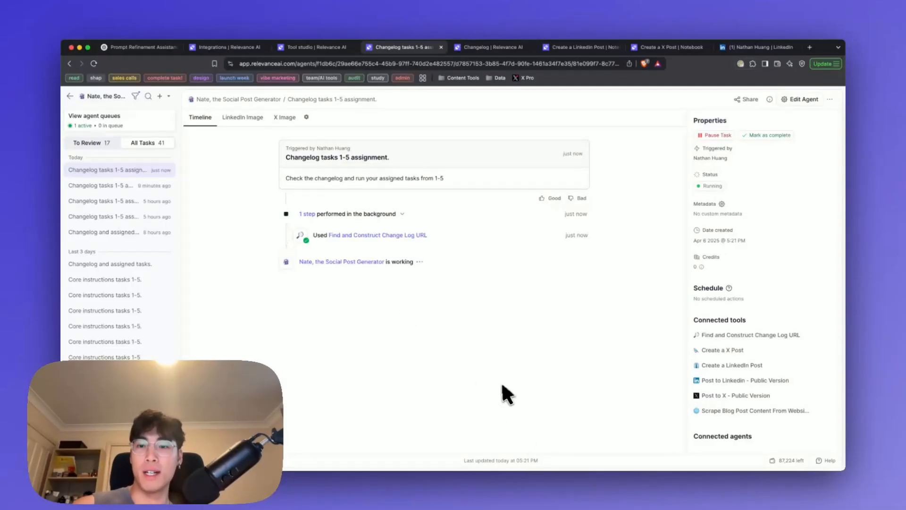
mouse_move(397, 321)
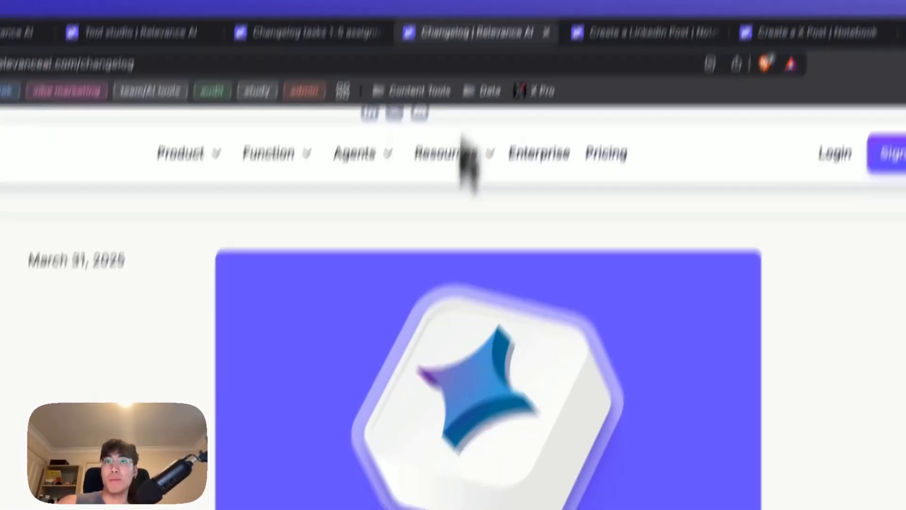
- Read through the Gemini 2.5 Pro Experimental changelog entry, then return to the agent task
scroll("down", 3)
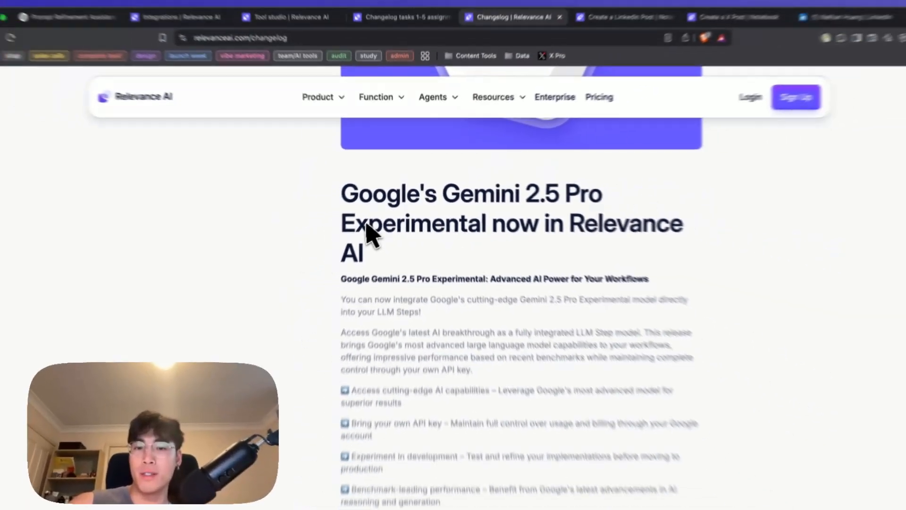
scroll("down", 3)
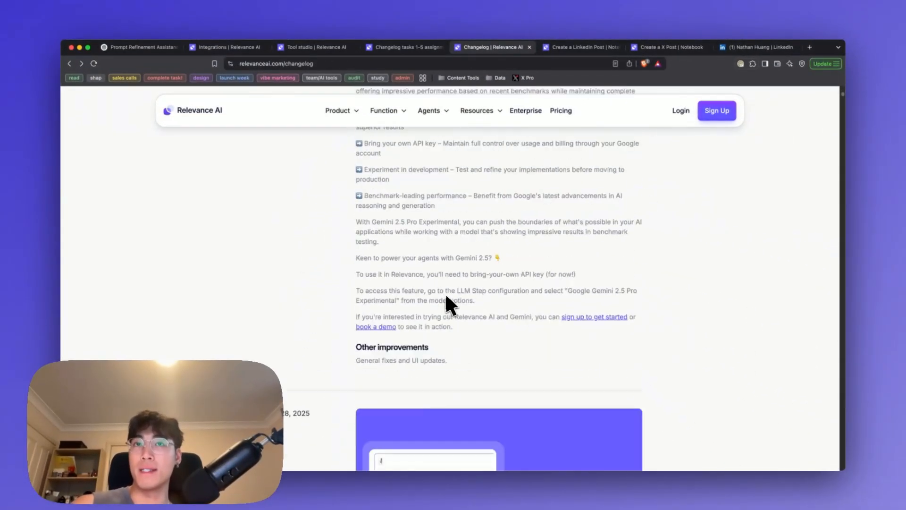
scroll("down", 3)
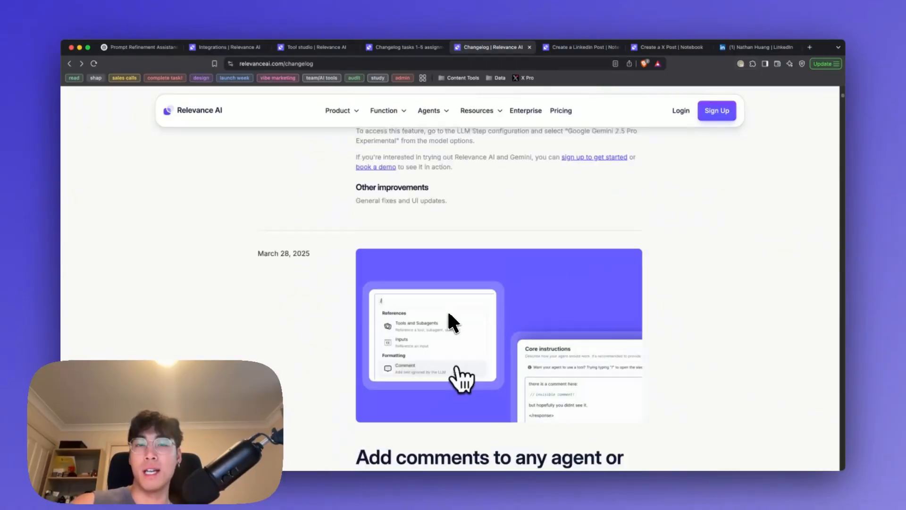
scroll("up", 3)
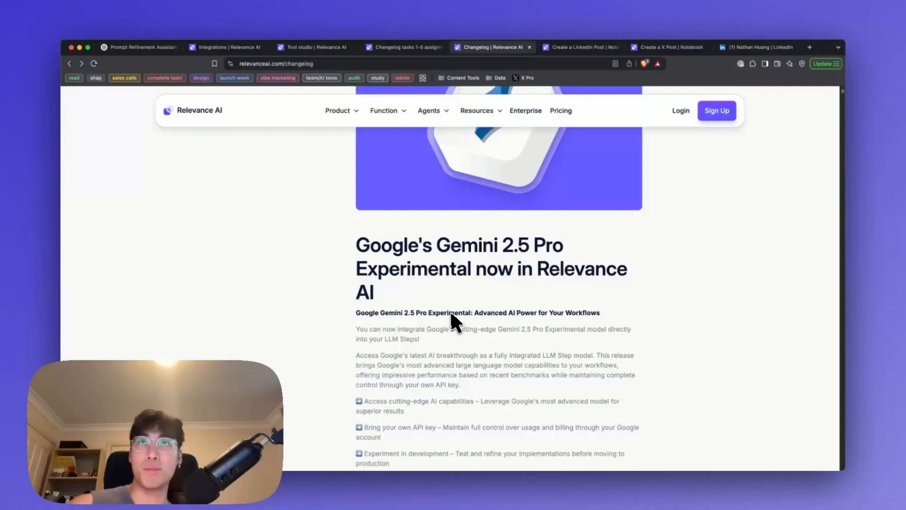
left_click(402, 46)
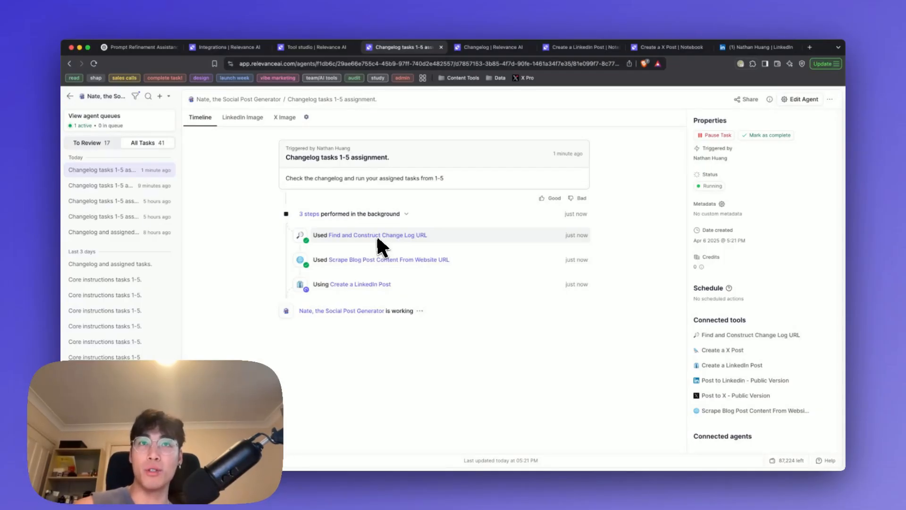
- Open the 'Find and Construct Change Log URL' step to view its Gemini 2.5 Pro changelog link
left_click(369, 234)
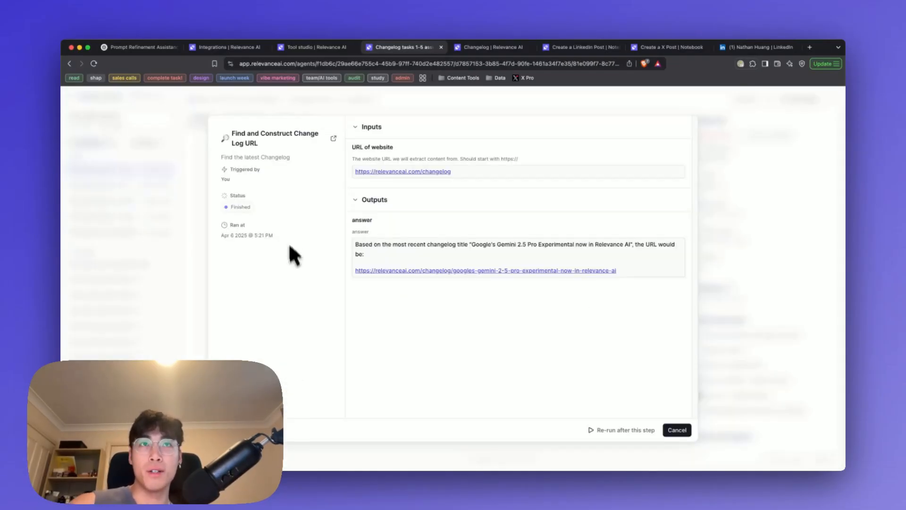
mouse_move(433, 171)
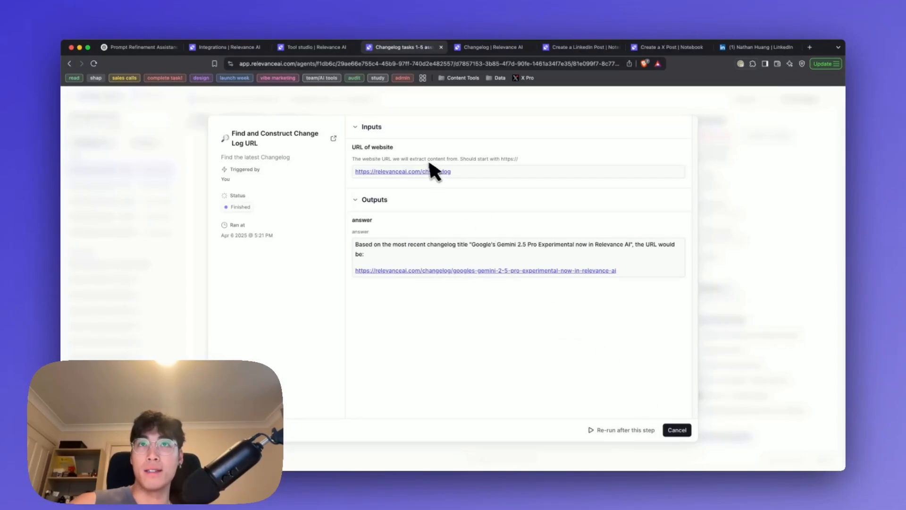
mouse_move(467, 182)
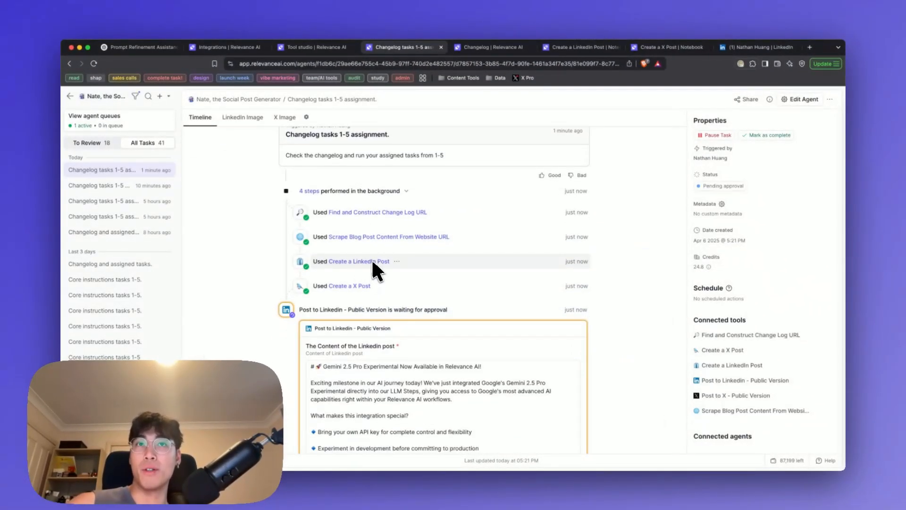
- Review the drafted LinkedIn post output, then open the 'Create a X Post' tool
left_click(358, 261)
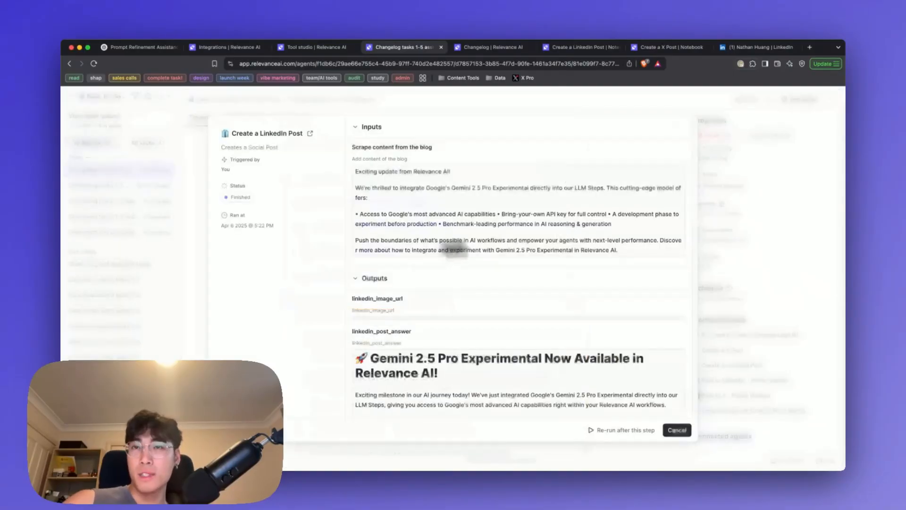
scroll("down", 3)
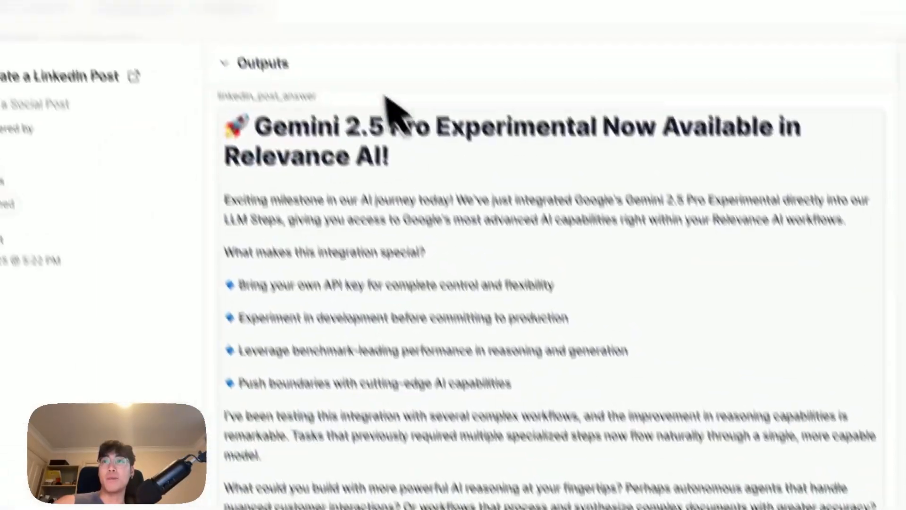
scroll("down", 3)
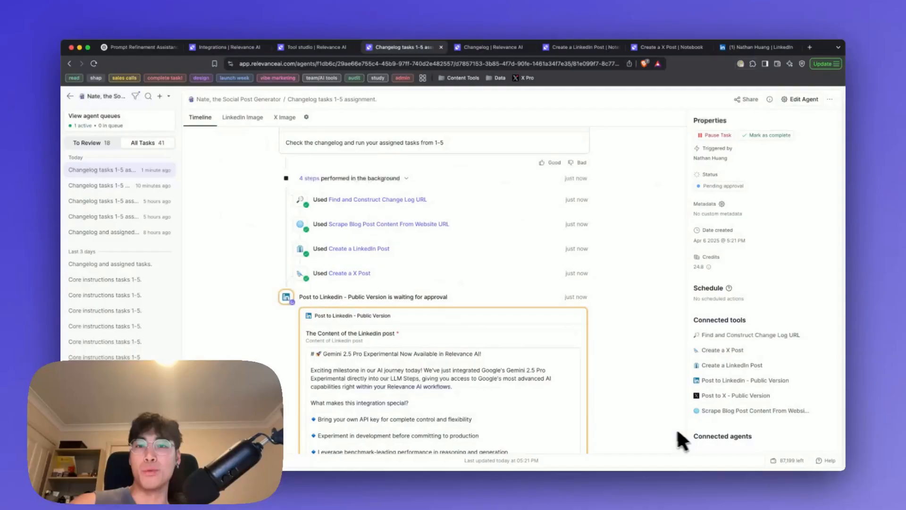
mouse_move(430, 301)
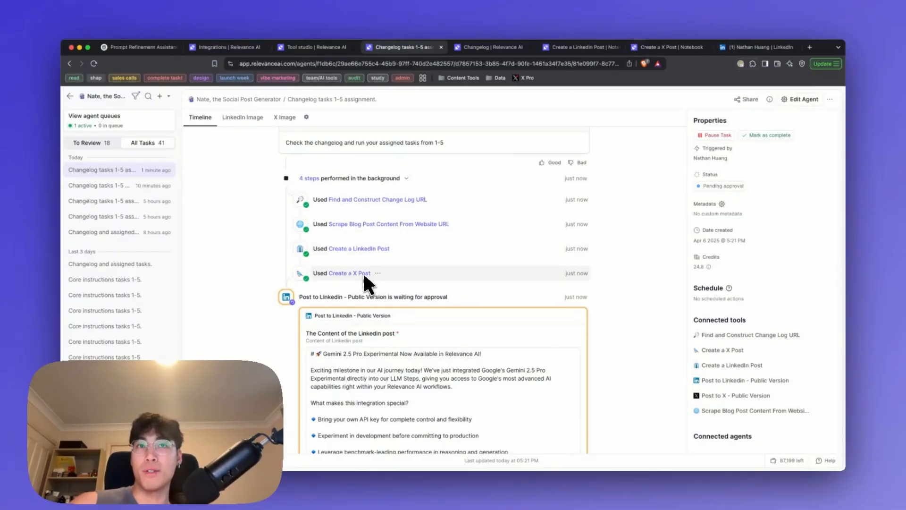
left_click(581, 47)
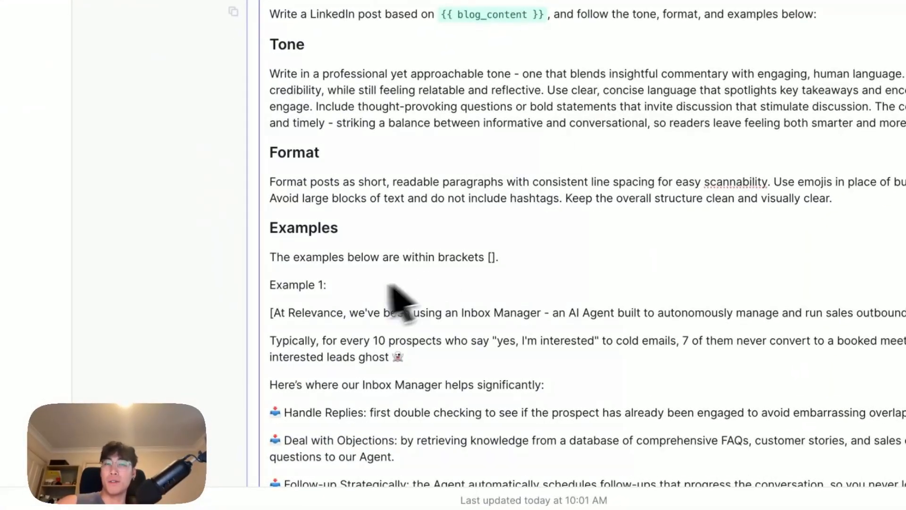
- Read the X Post tool's prompt, including its 280-character limit
left_click(468, 55)
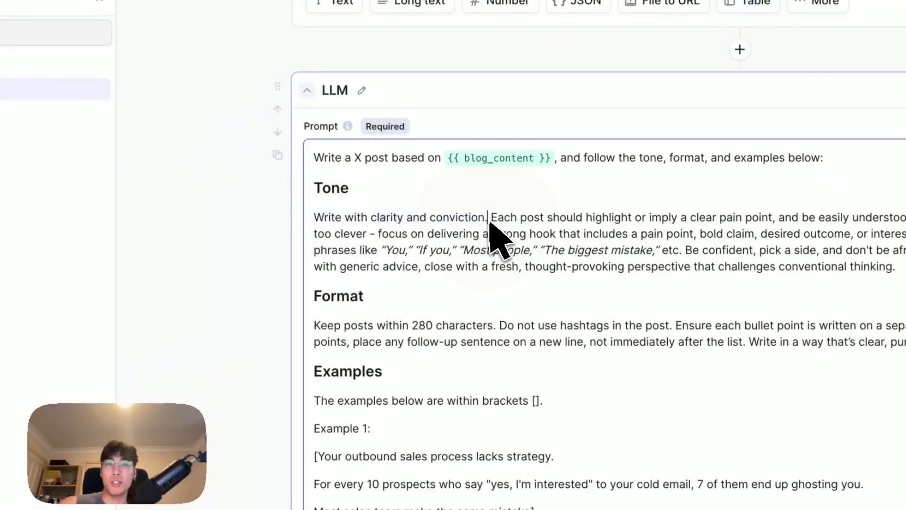
mouse_move(546, 242)
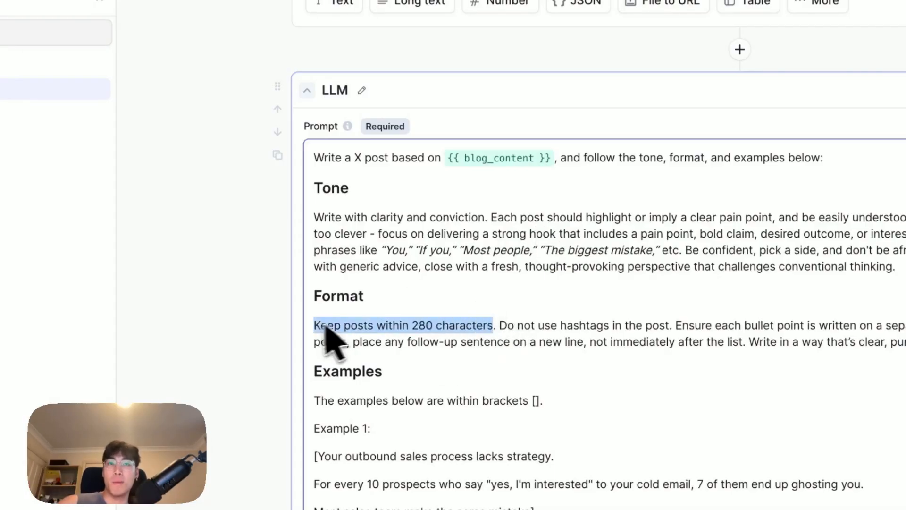
scroll("down", 3)
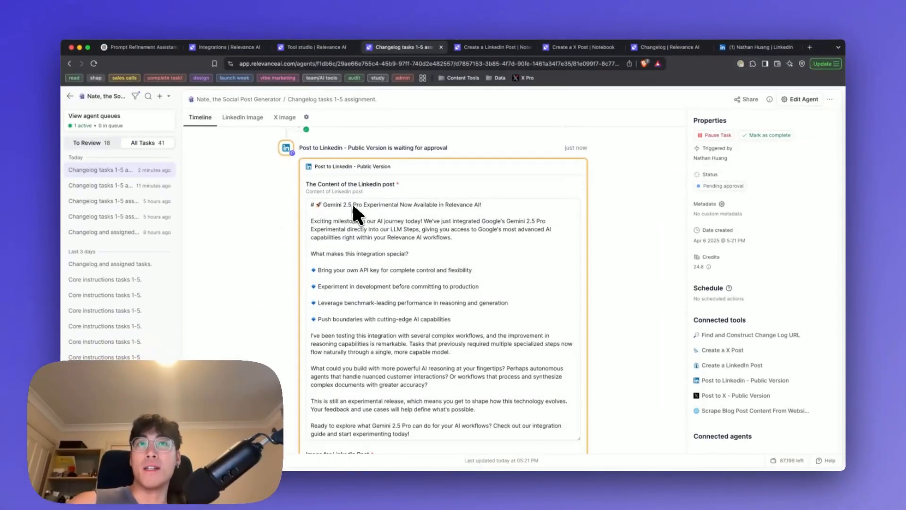
scroll("down", 3)
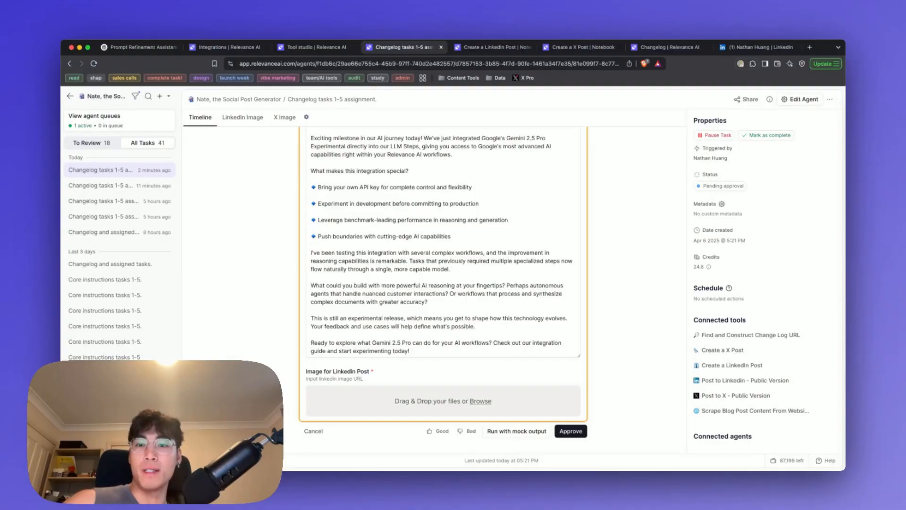
left_click(570, 431)
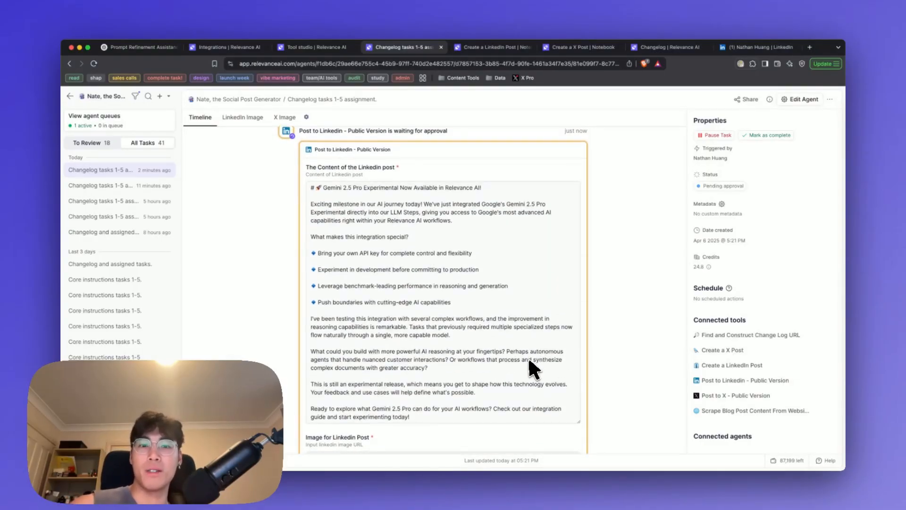
mouse_move(507, 345)
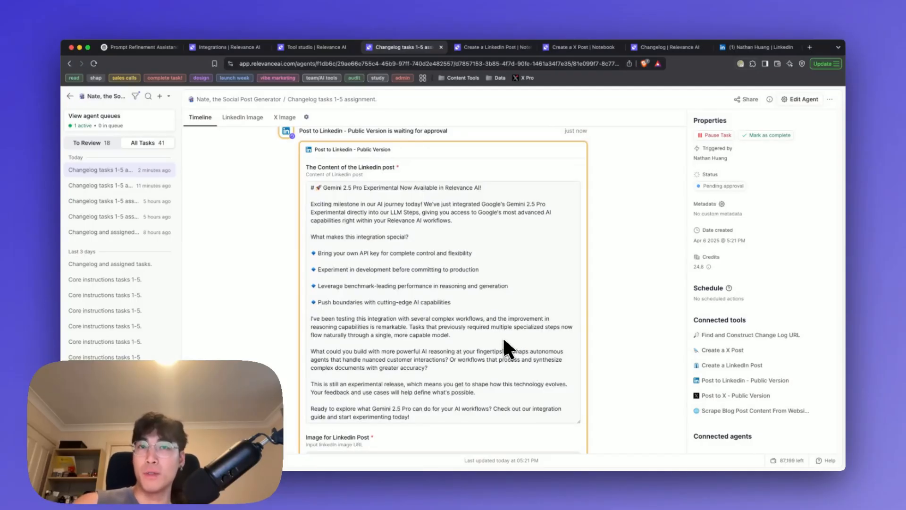
mouse_move(407, 393)
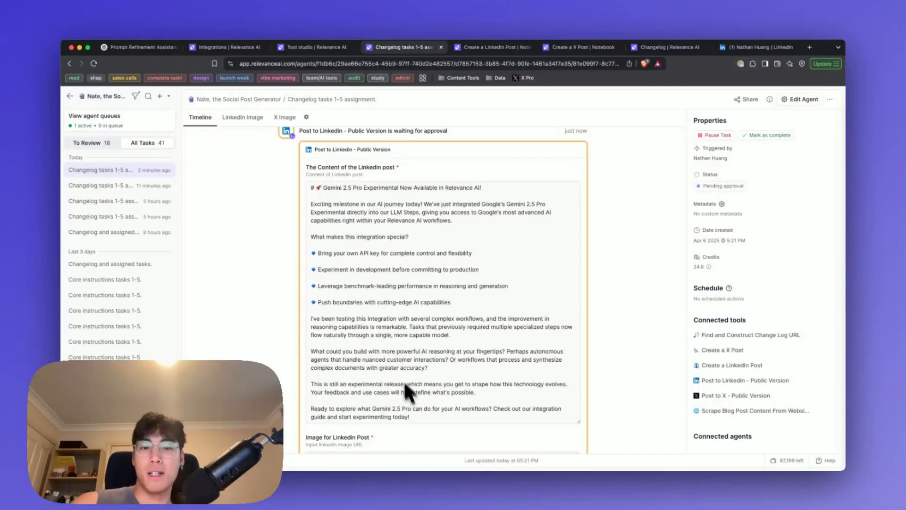
mouse_move(803, 99)
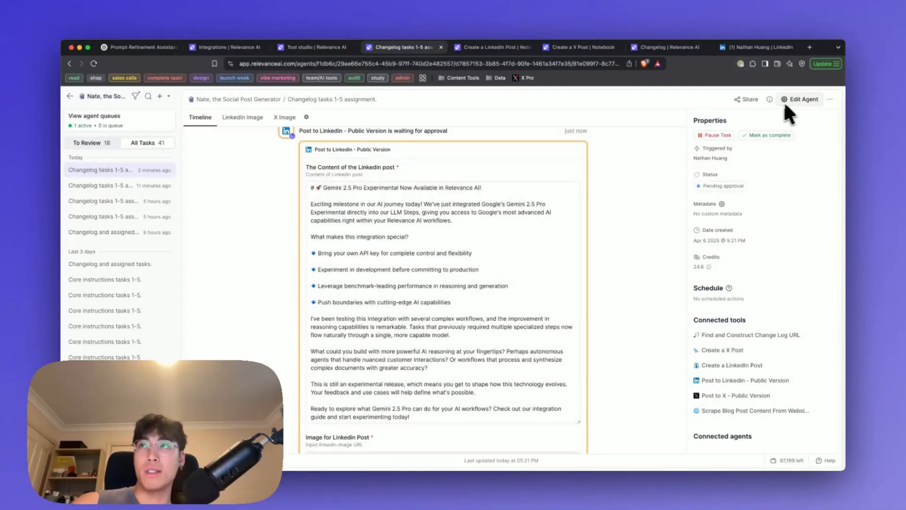
- Show the approval mode setting for the 'Post to Linkedin - Public Version' tool
left_click(803, 99)
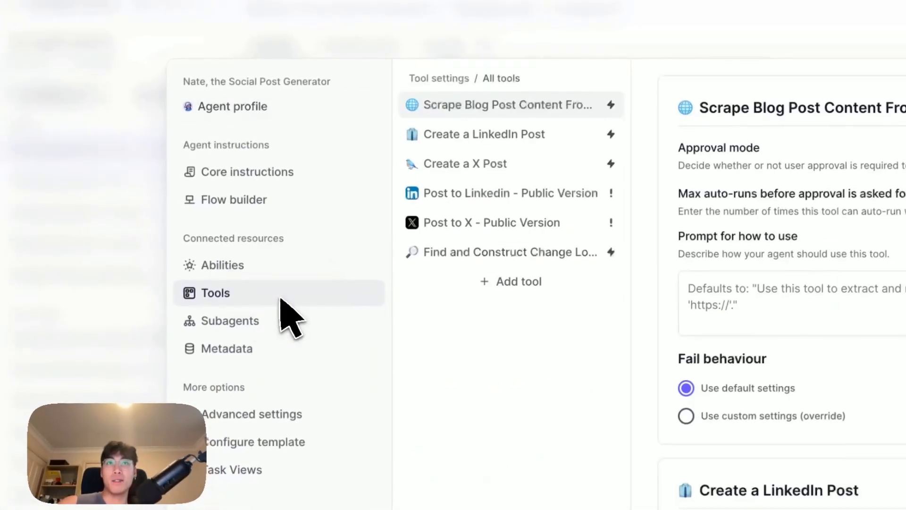
mouse_move(621, 226)
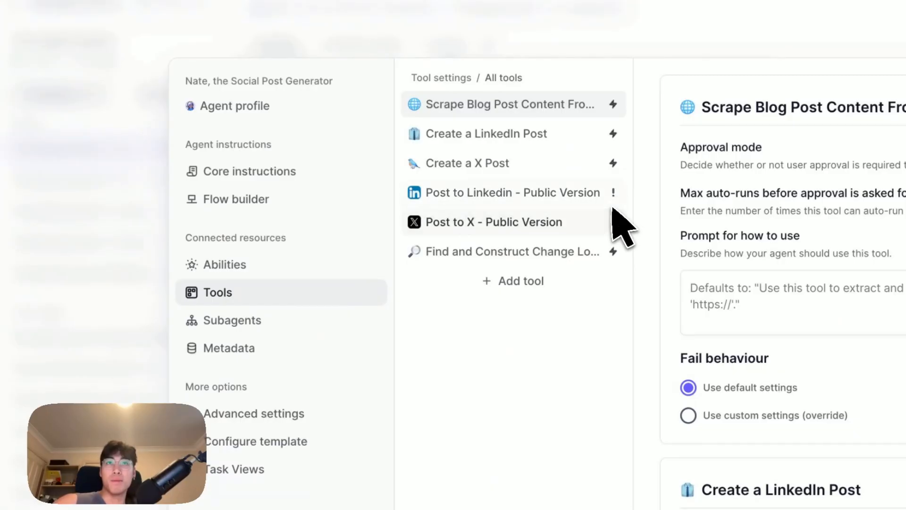
left_click(512, 193)
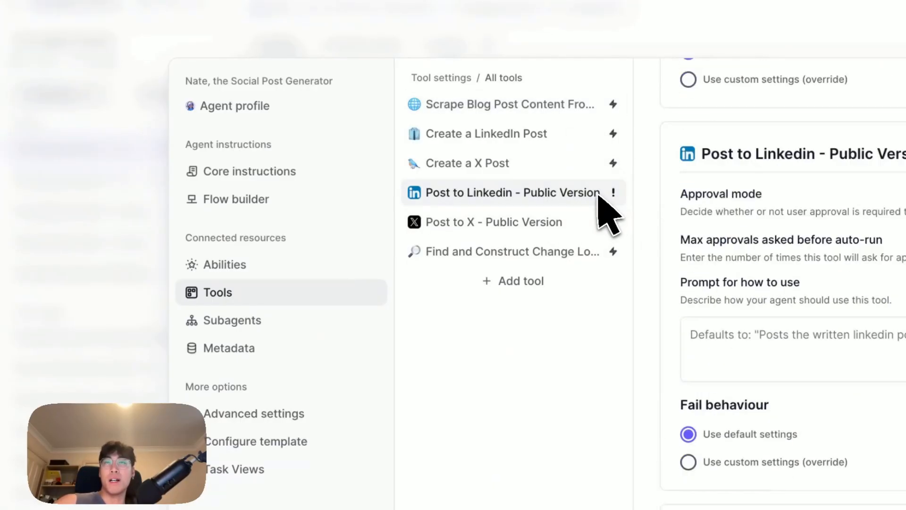
scroll("down", 3)
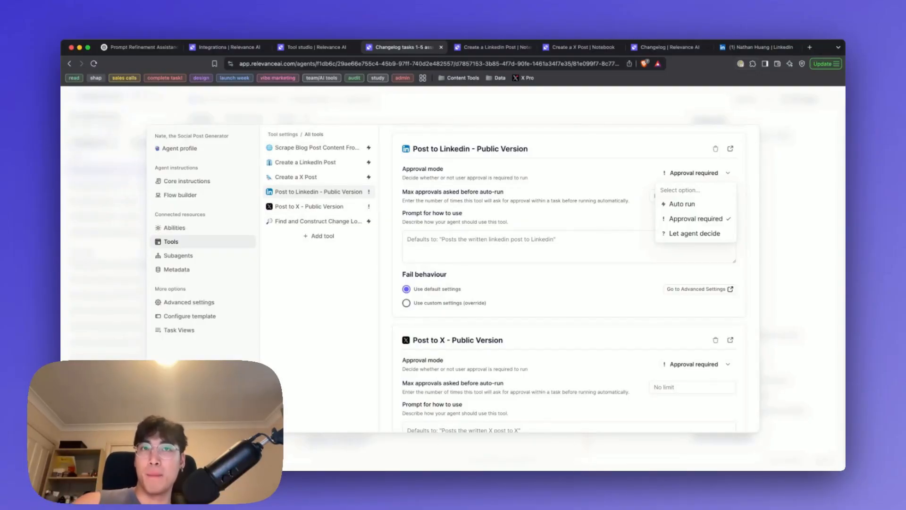
mouse_move(695, 218)
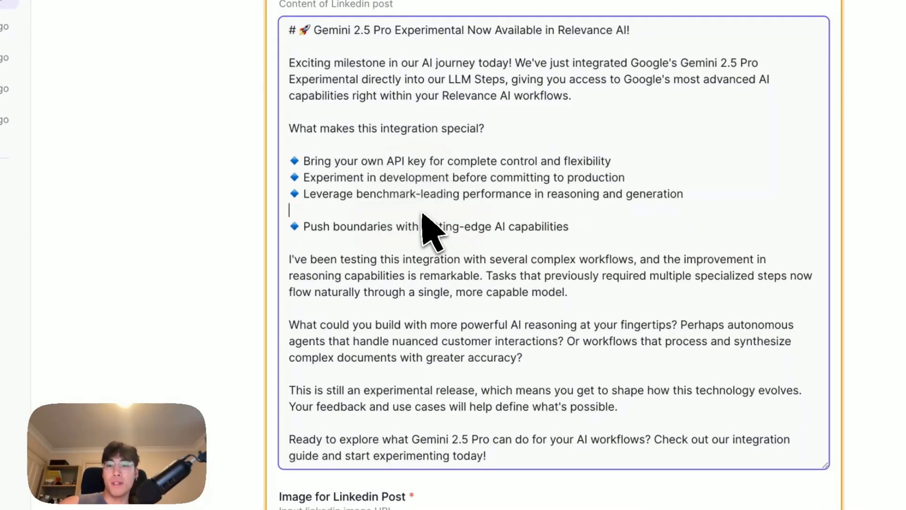
- Delete the blank lines between the LinkedIn post's bullet points
key("Backspace")
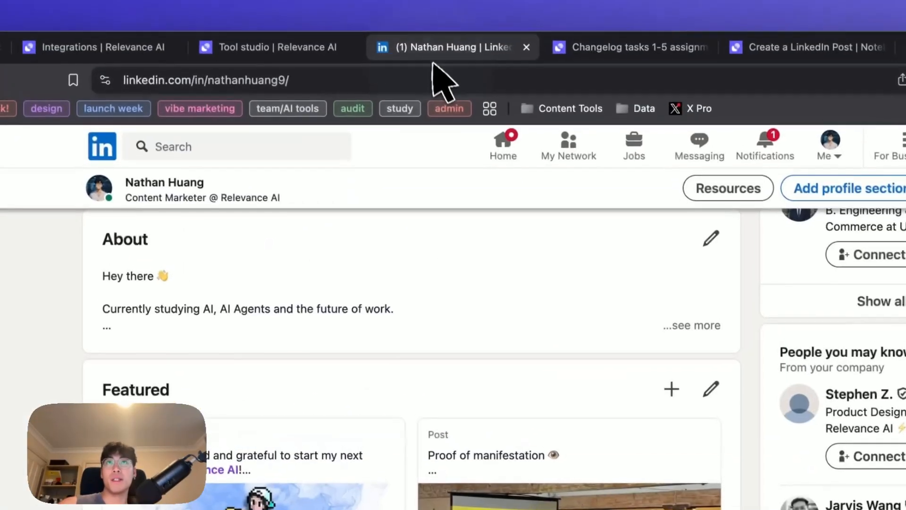
- Delete the published Gemini 2.5 Pro LinkedIn post and return to the changelog task
scroll("down", 3)
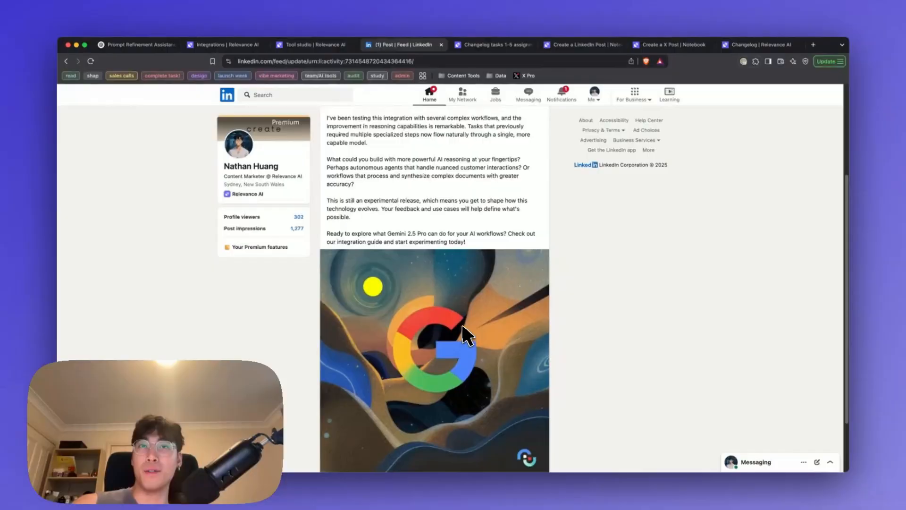
scroll("down", 3)
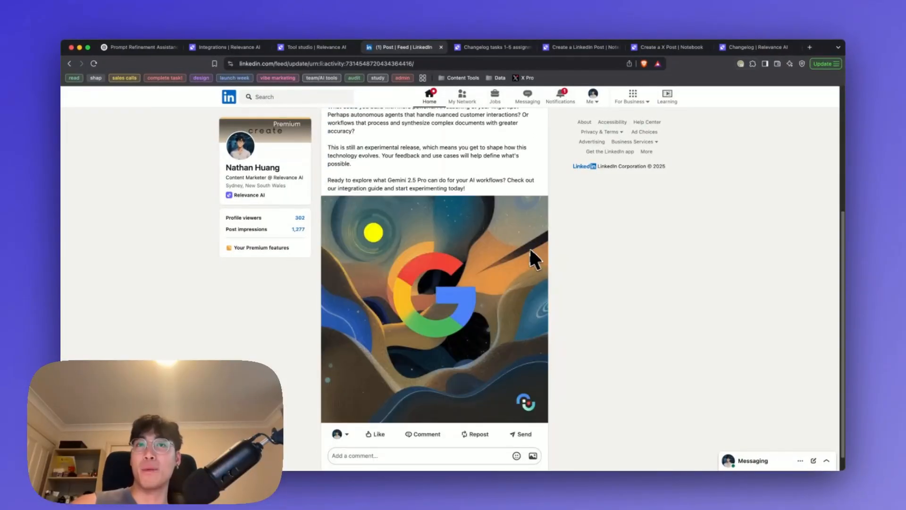
mouse_move(489, 272)
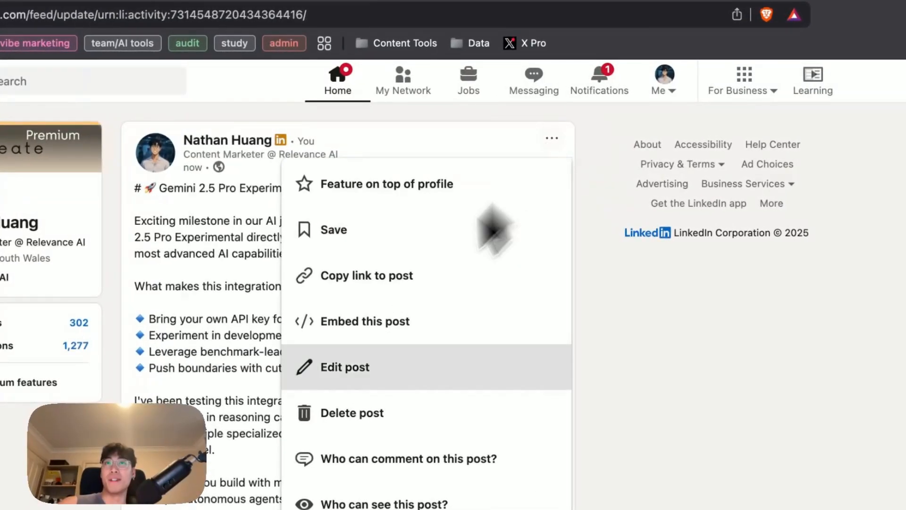
left_click(352, 412)
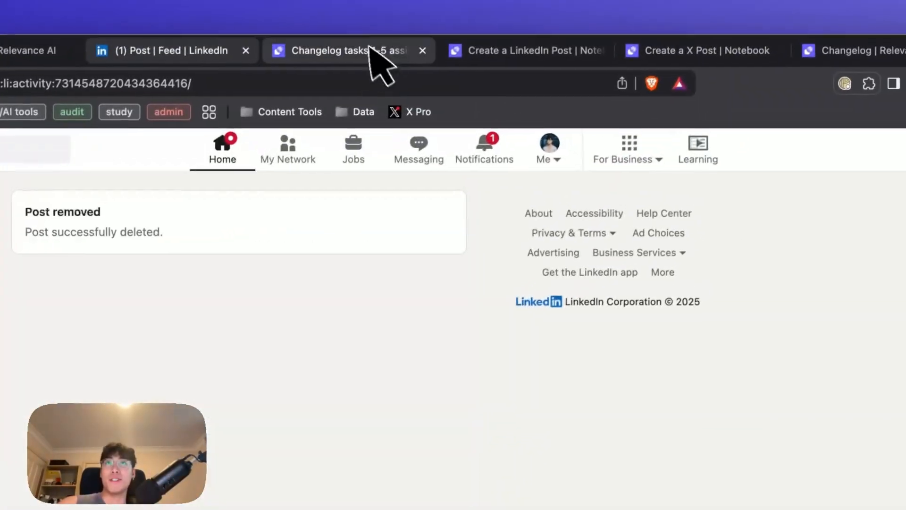
left_click(344, 50)
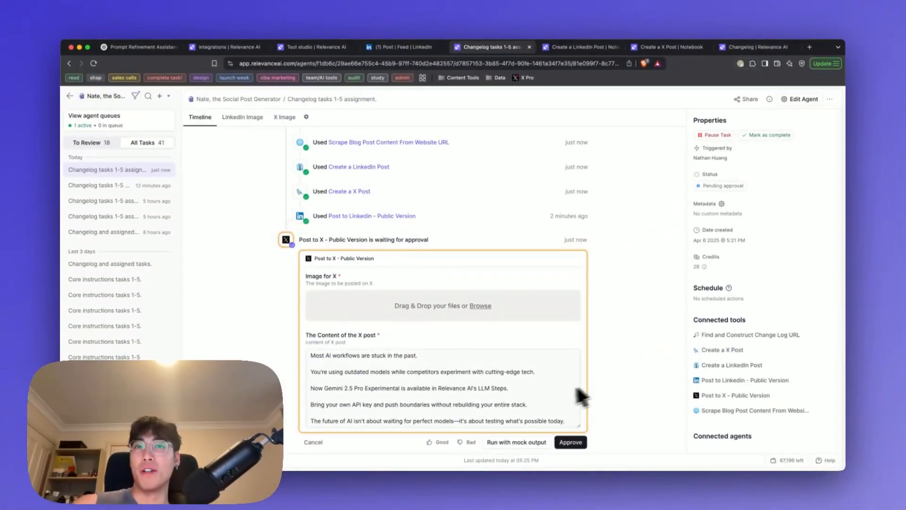
left_click(284, 117)
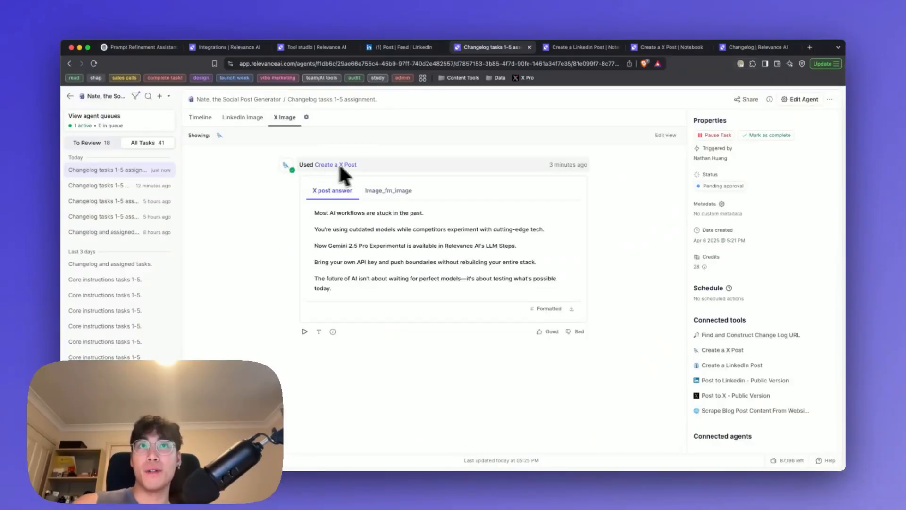
left_click(200, 116)
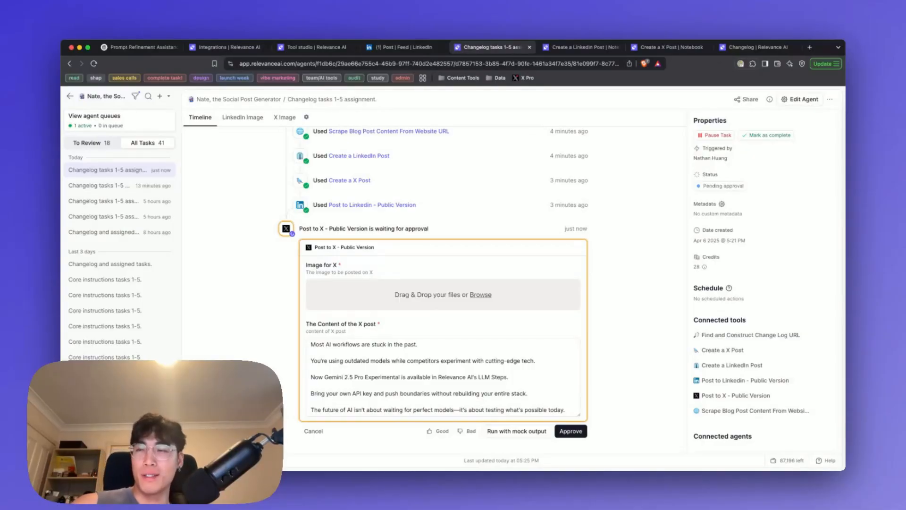
mouse_move(623, 404)
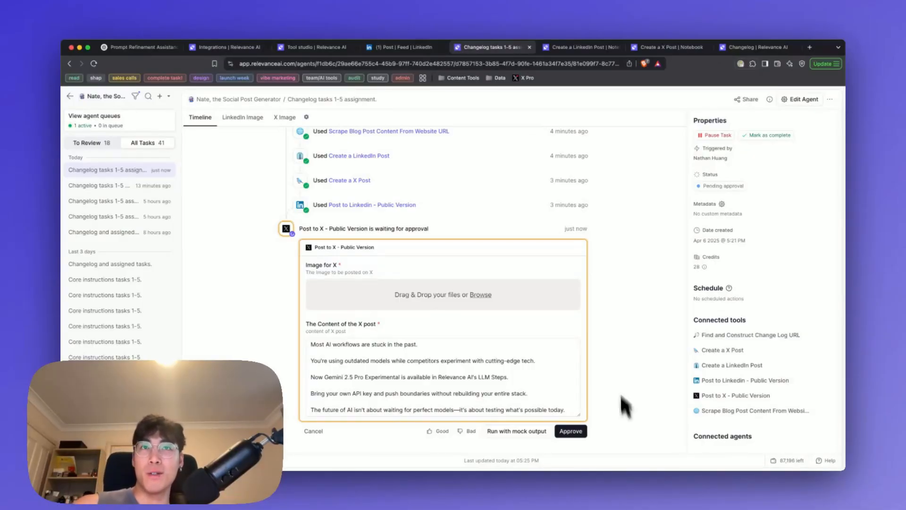
scroll("up", 3)
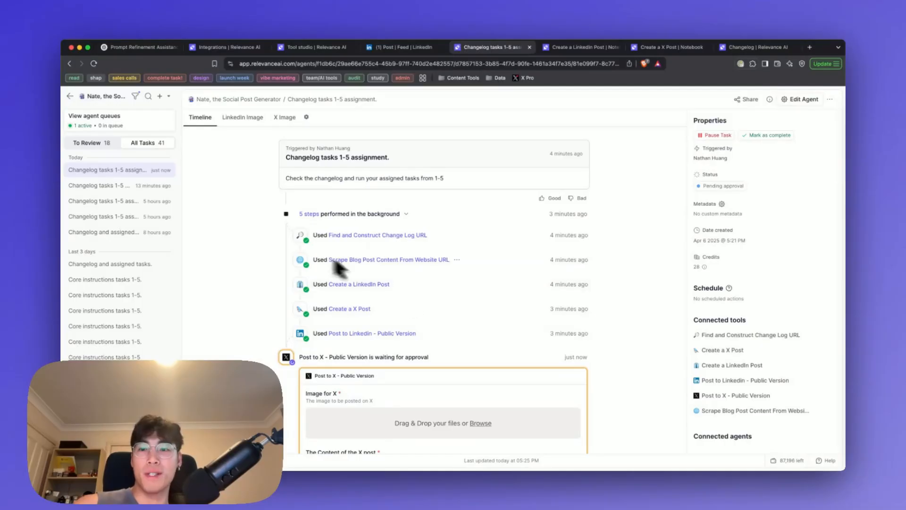
mouse_move(392, 287)
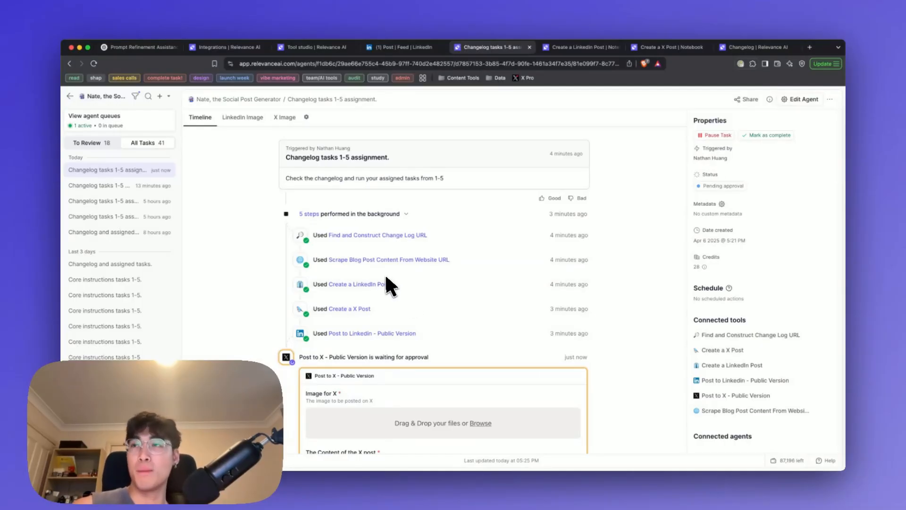